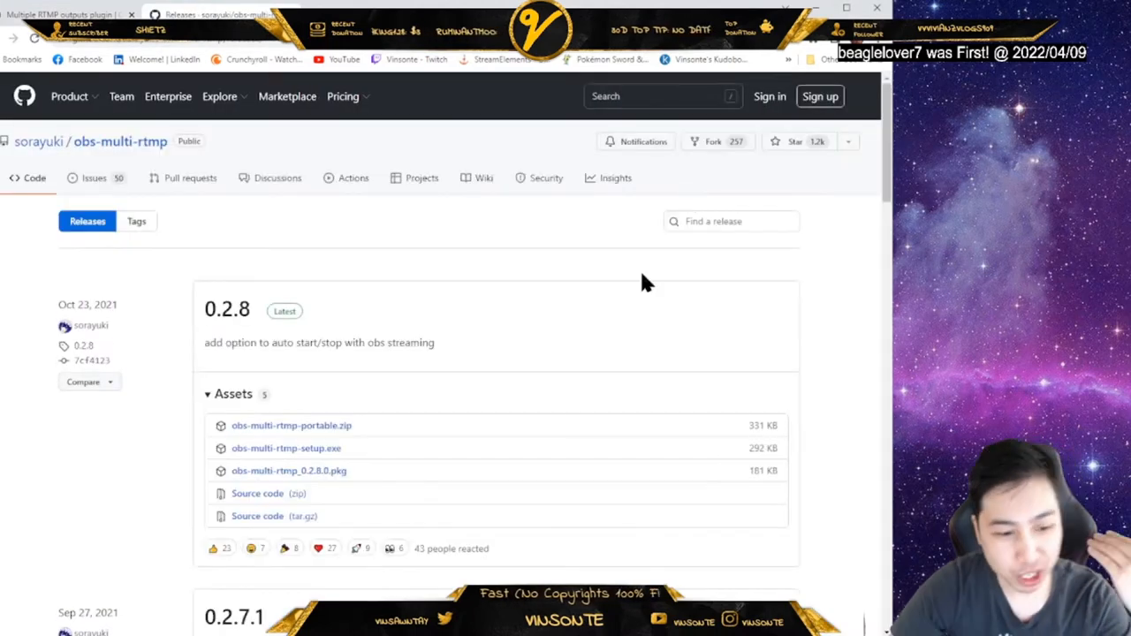
Download obs-multi-rtmp-portable.zip from the 0.2.8 release assets and return to the Releases page.
scroll("down", 3)
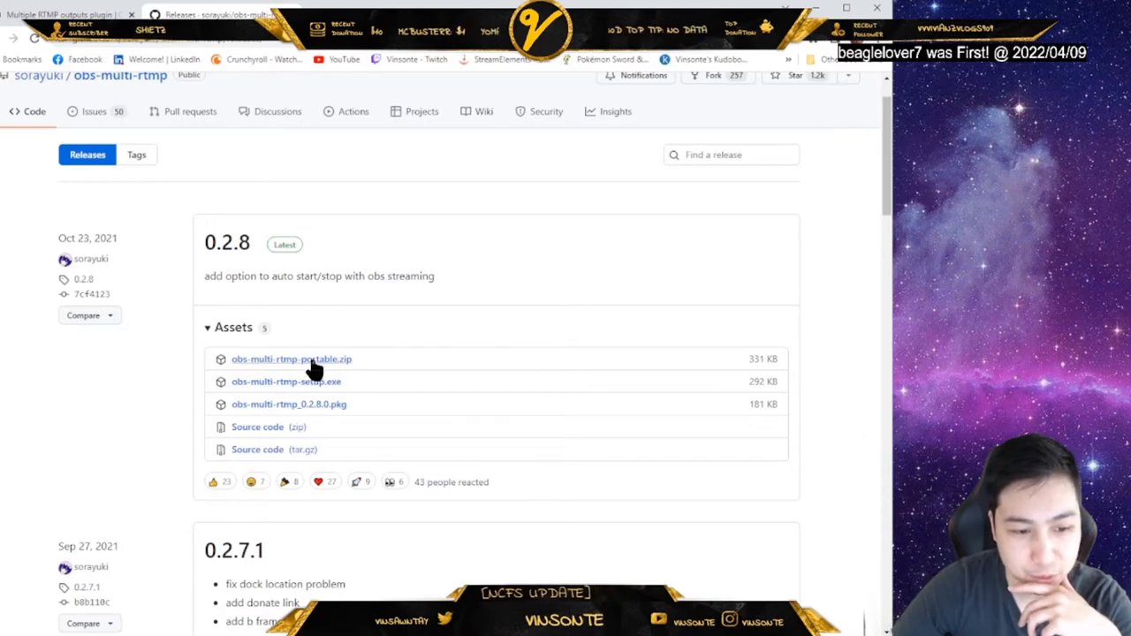
left_click(292, 358)
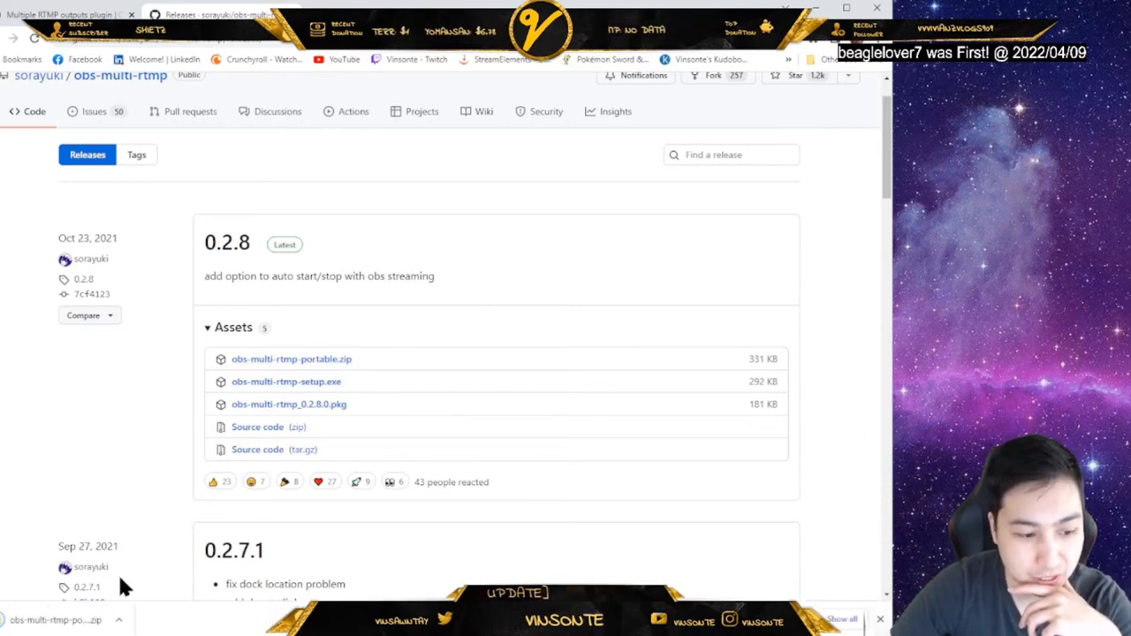
scroll("down", 3)
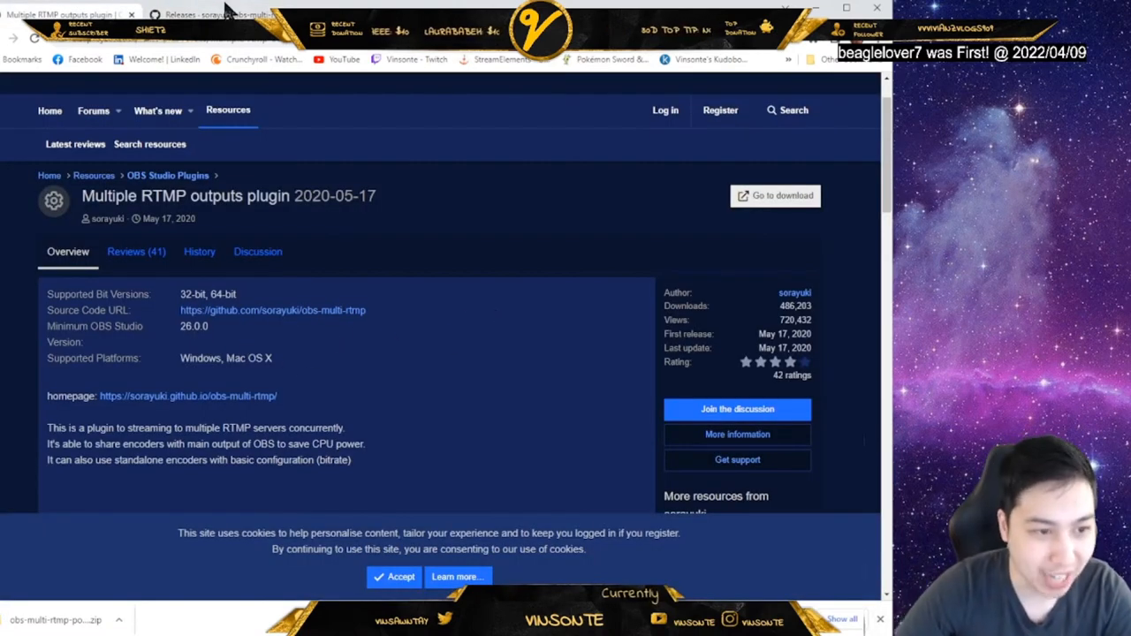
left_click(212, 14)
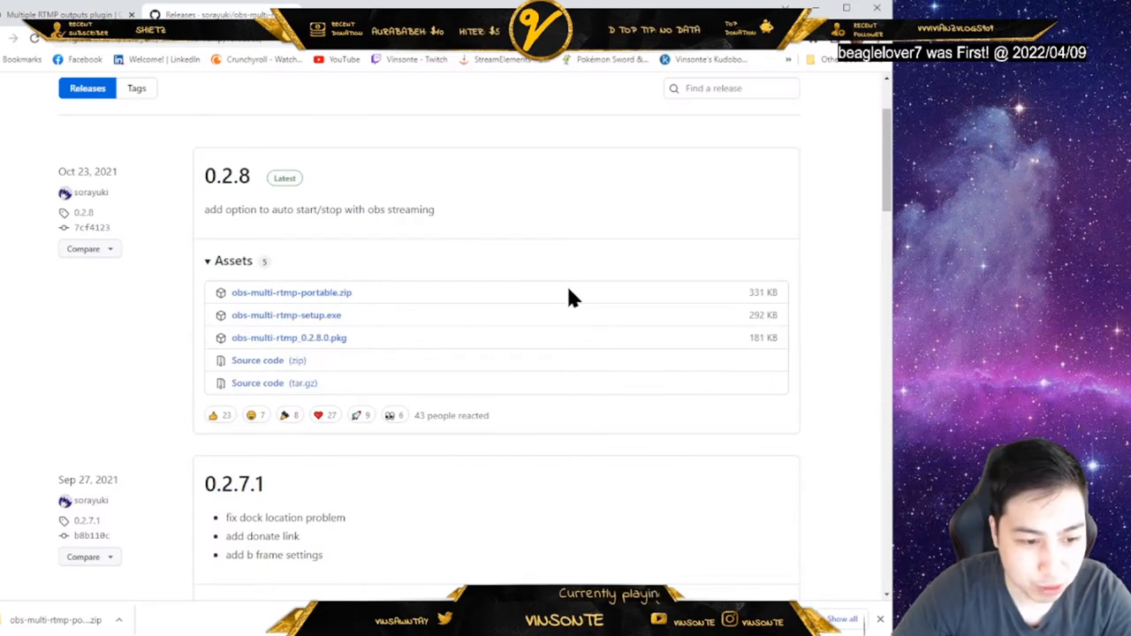
mouse_move(371, 342)
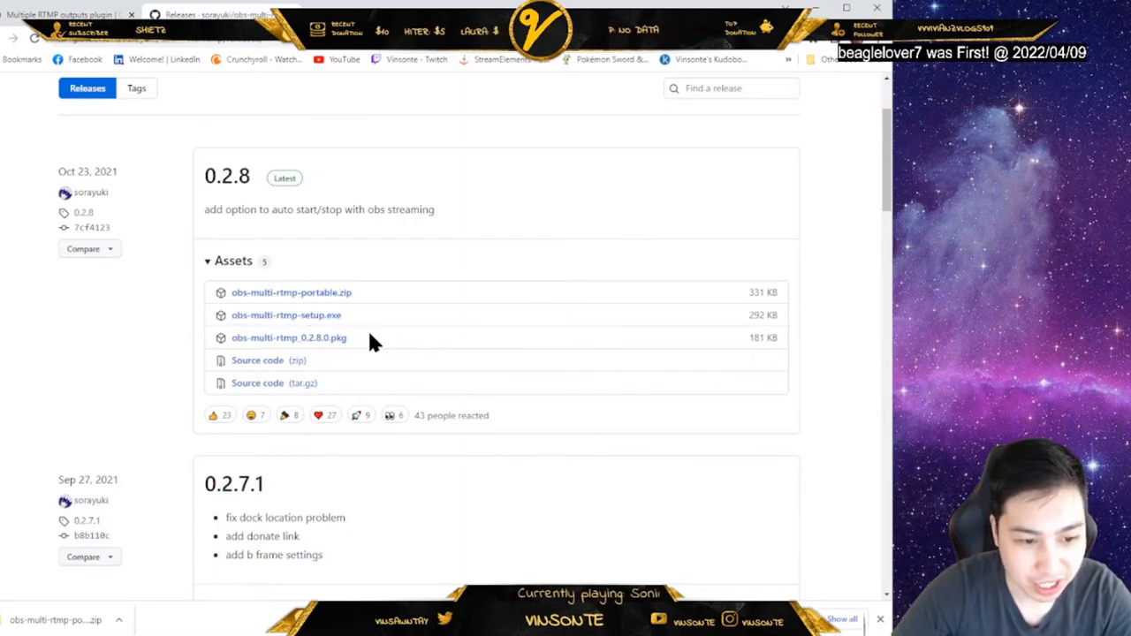
mouse_move(290, 338)
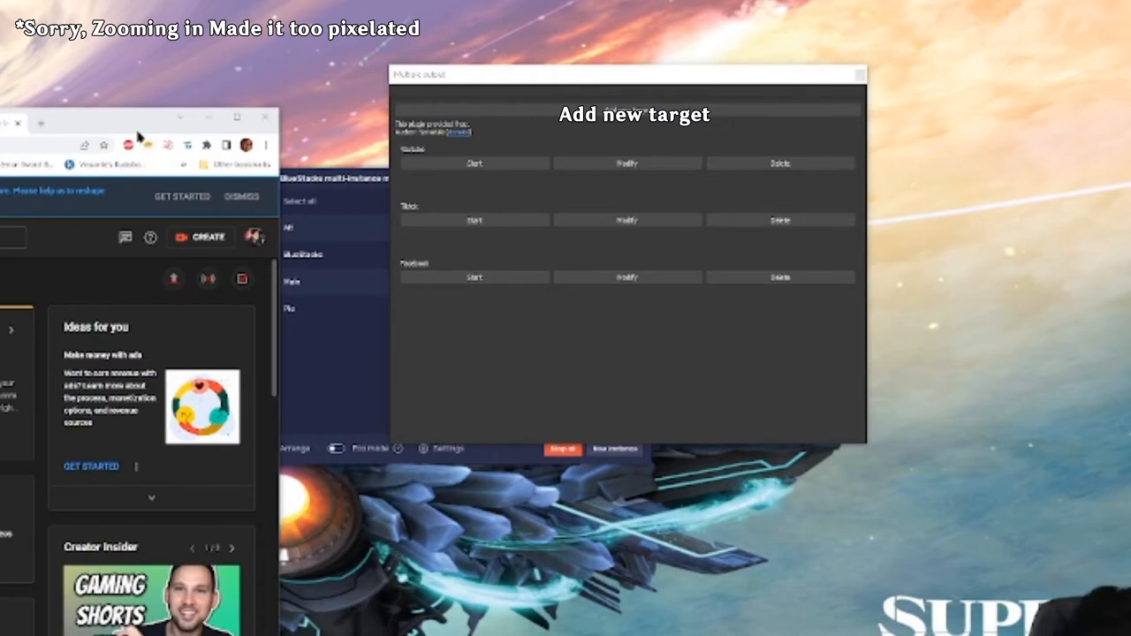
Enlarge the Multiple output dock listing the YouTube, Twitch and Facebook targets.
left_click_drag(627, 75, 601, 91)
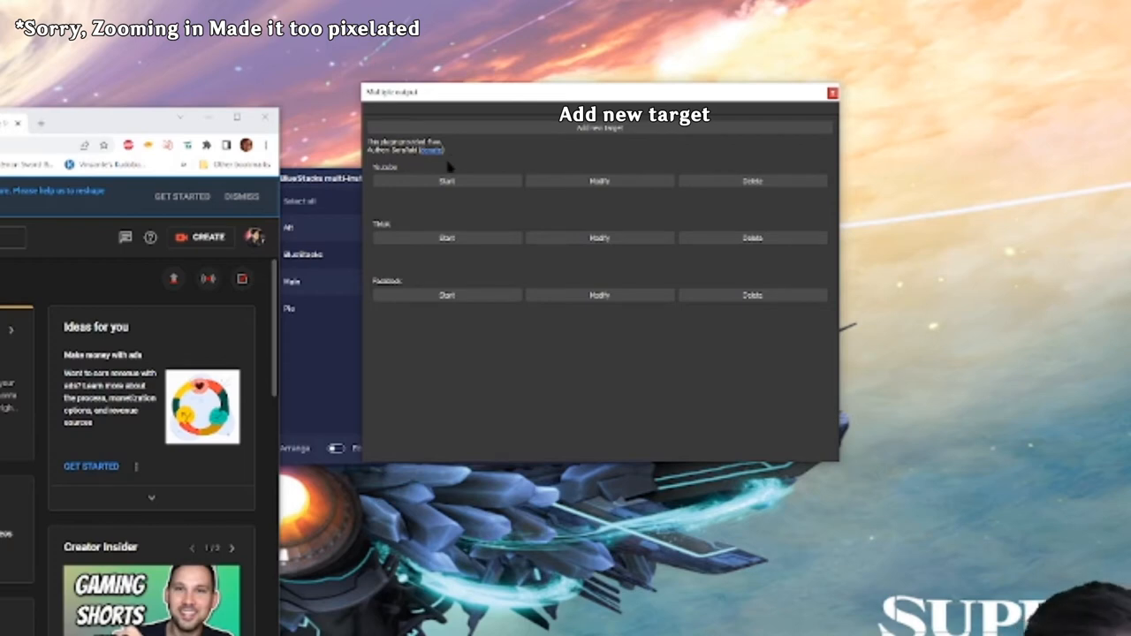
mouse_move(526, 170)
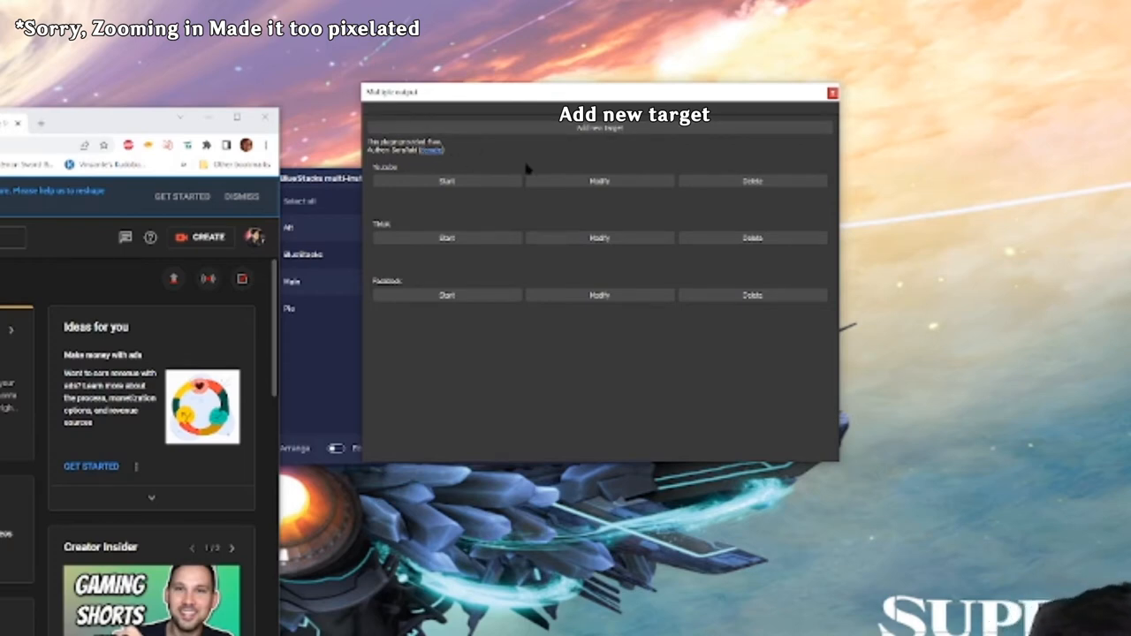
mouse_move(555, 155)
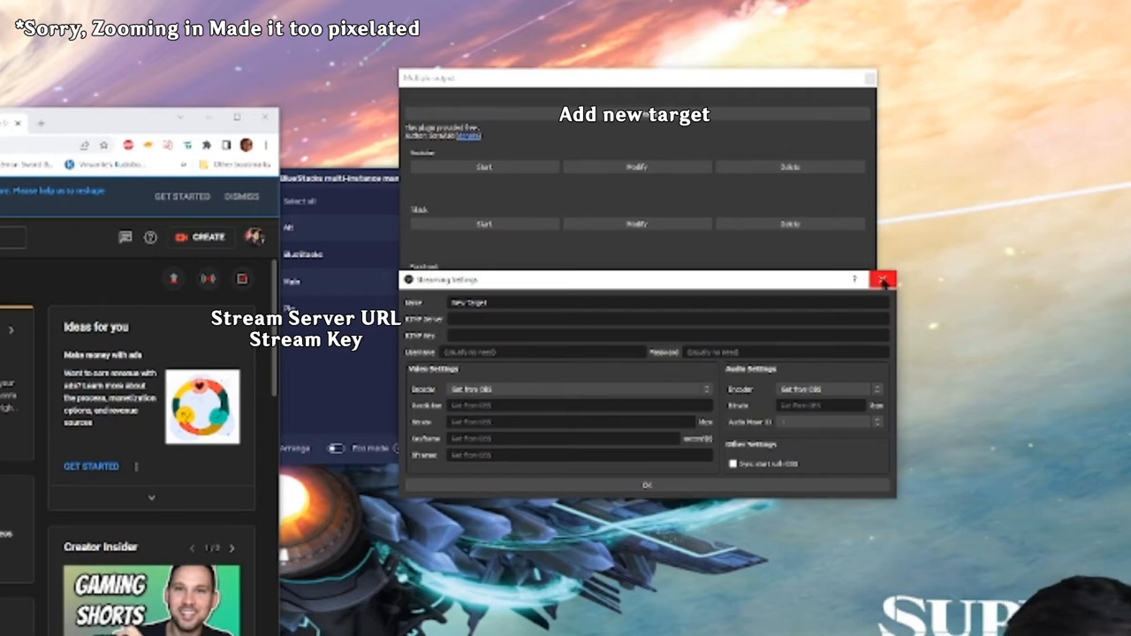
Close the new target's Streaming Settings dialog, returning to the target list.
left_click(884, 279)
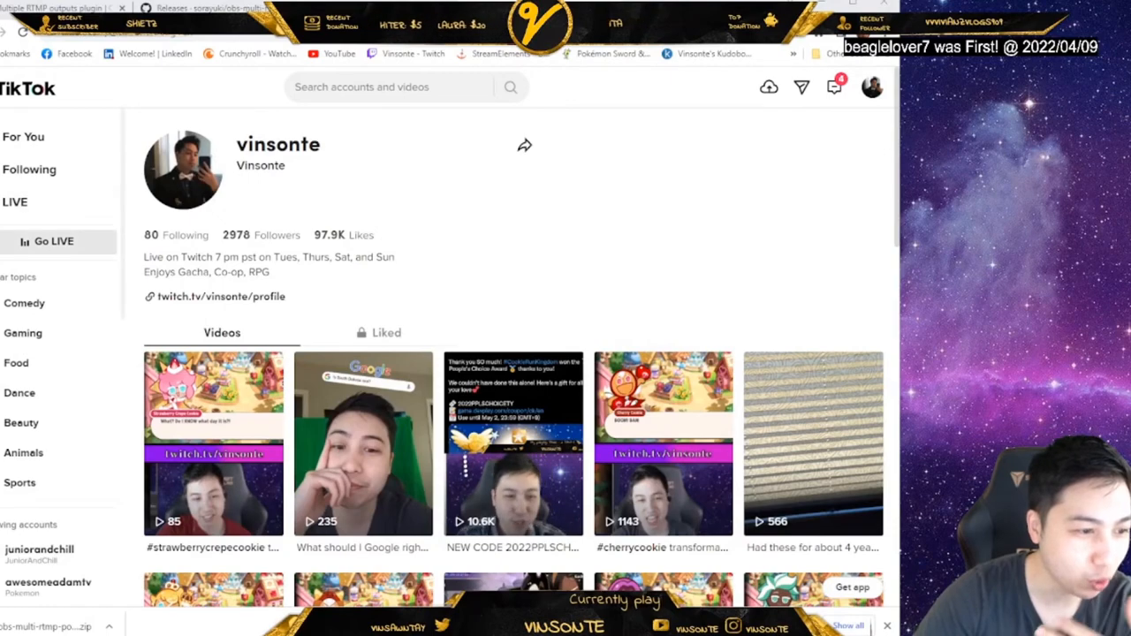
Start Go LIVE on the TikTok profile to show the 'Gaming and Chill Vibes' live settings.
left_click(53, 241)
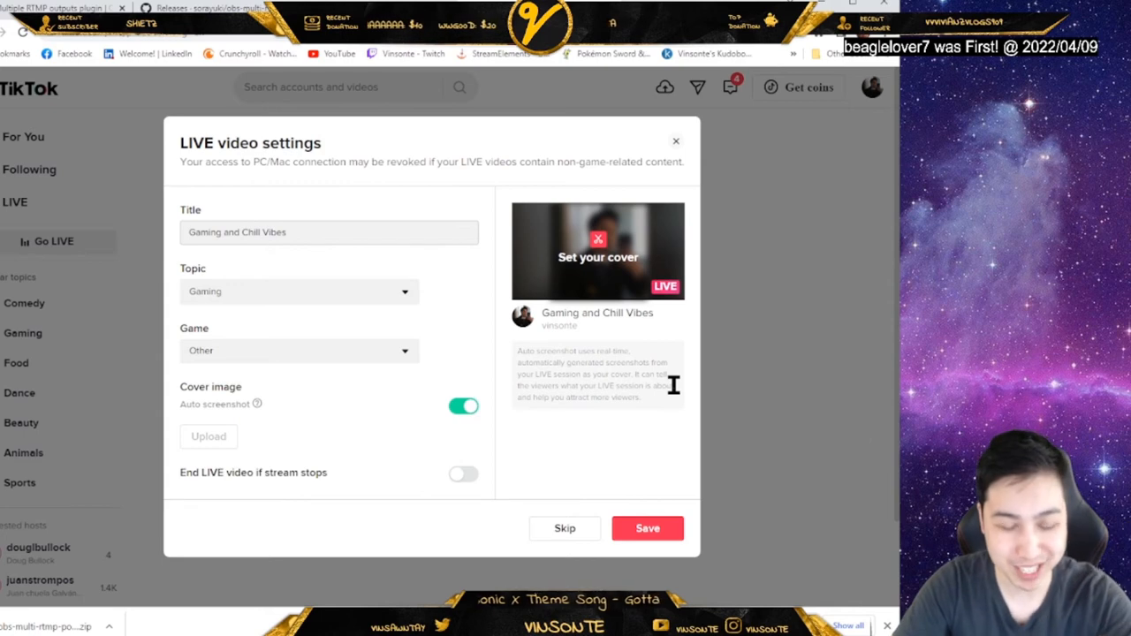
mouse_move(725, 185)
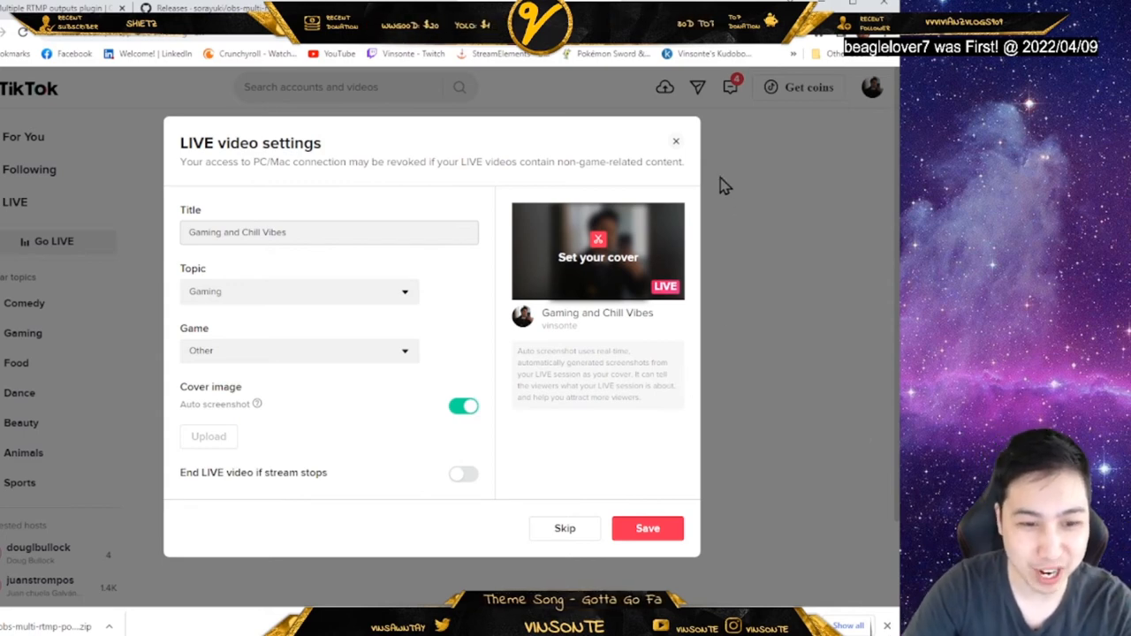
mouse_move(647, 529)
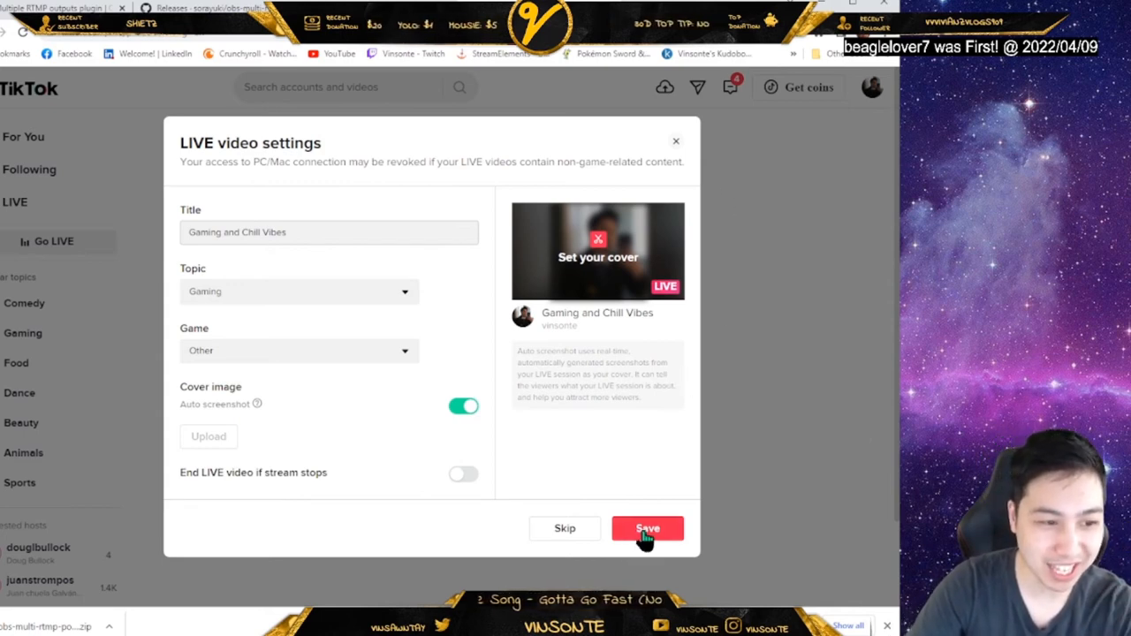